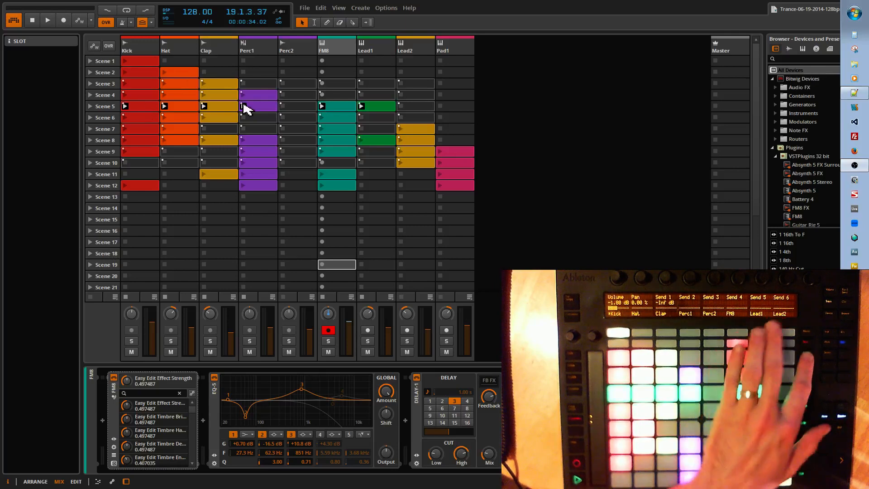
- Start playback and launch the Kick, Hat and Clap clips of Scene 6
left_click(48, 20)
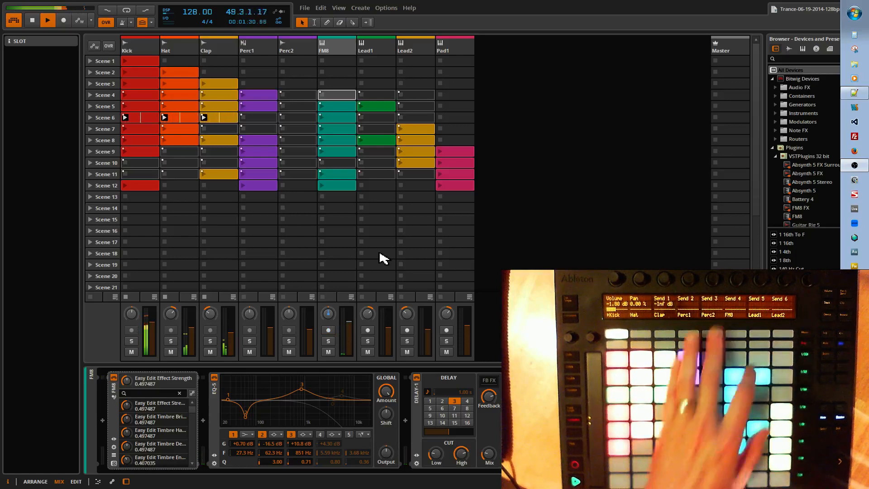
- Launch scenes ending on Scene 6, then select the Scene 8 Clap clip's launcher settings
left_click(375, 105)
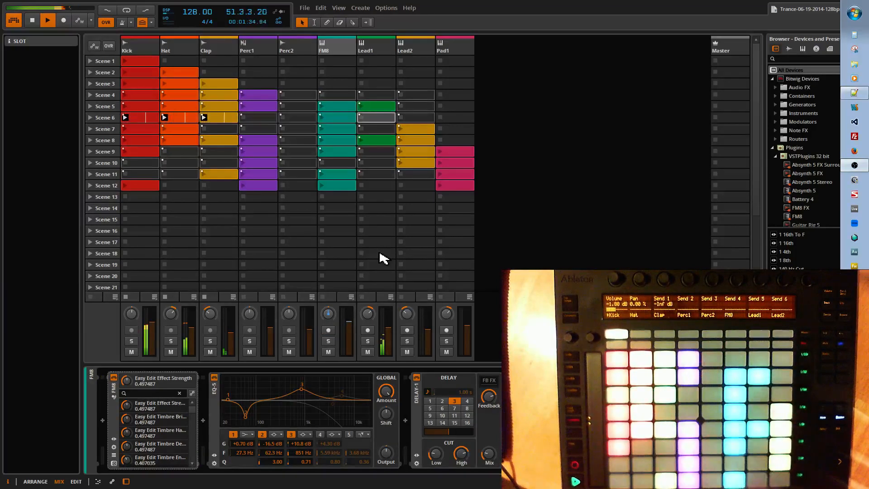
left_click(376, 106)
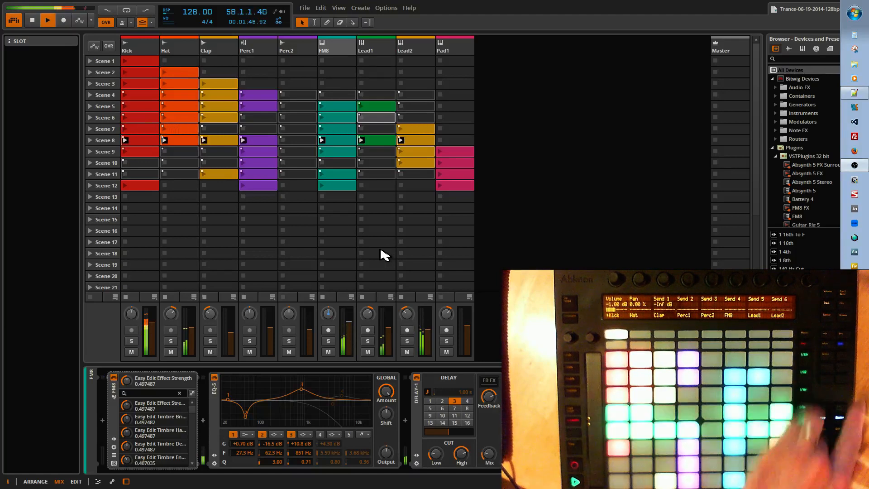
left_click(218, 173)
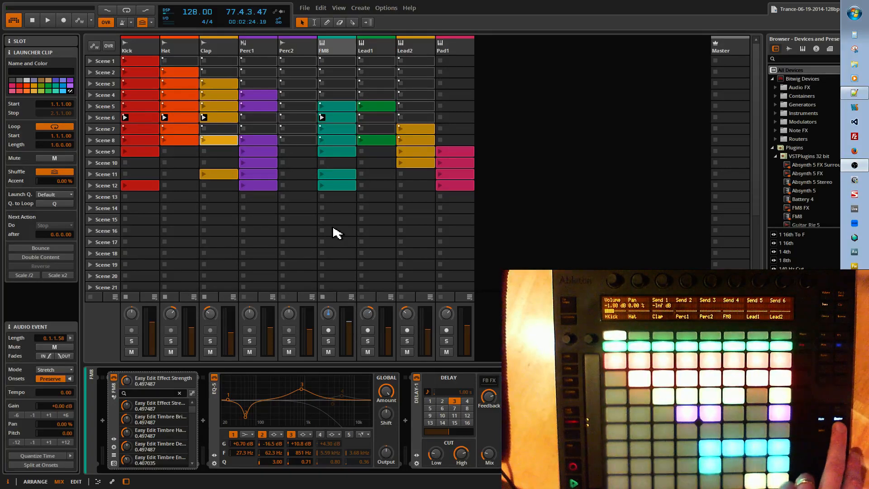
mouse_move(103, 277)
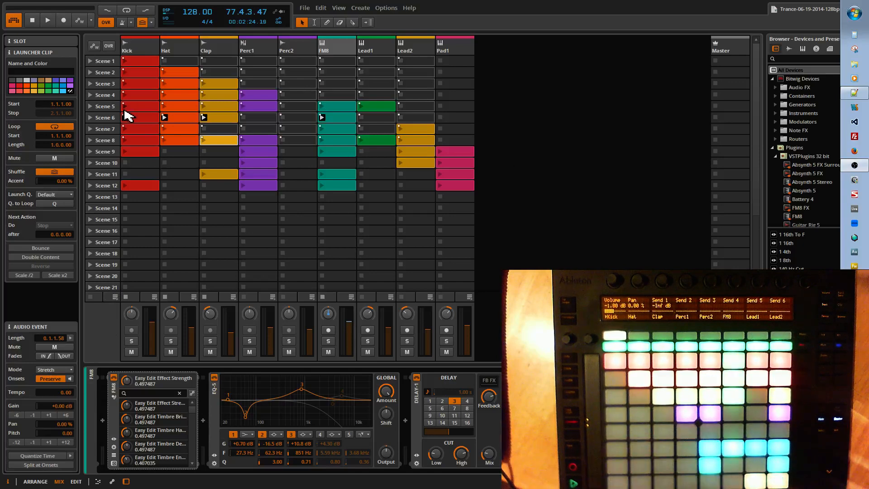
- Switch to the ARRANGE layout with the Scene 8 Clap waveform in the editor
left_click(35, 481)
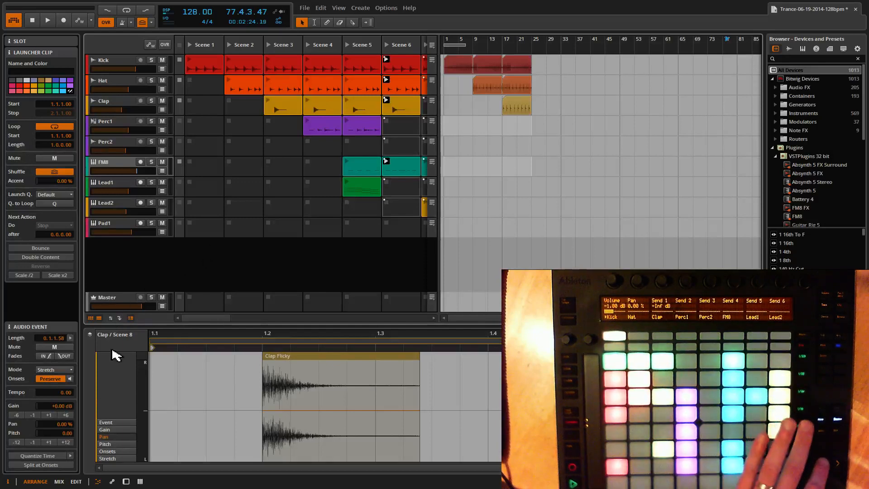
- Return to the MIX layout and select Clap, then Perc1 to show EQ-2 and Delay-2
left_click(58, 481)
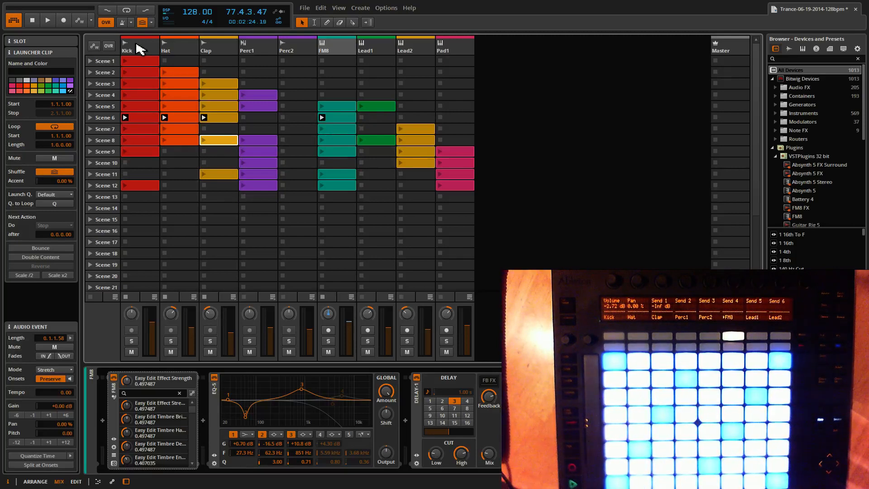
left_click(218, 45)
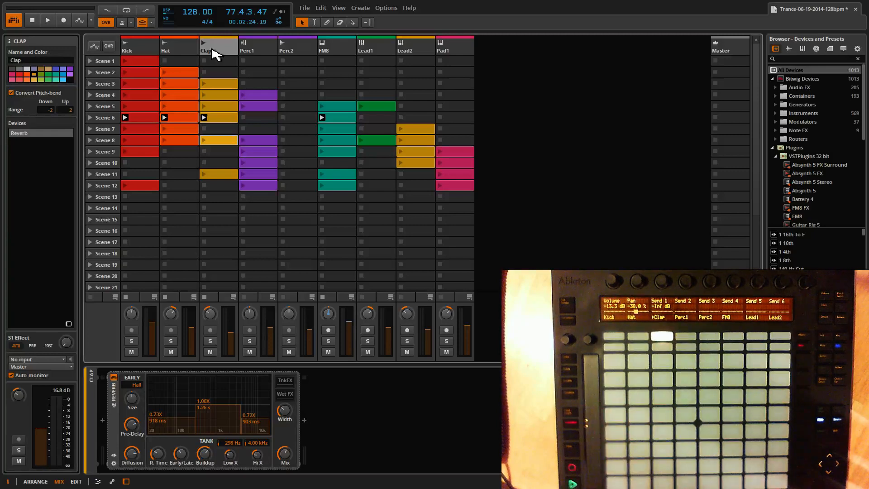
left_click(256, 46)
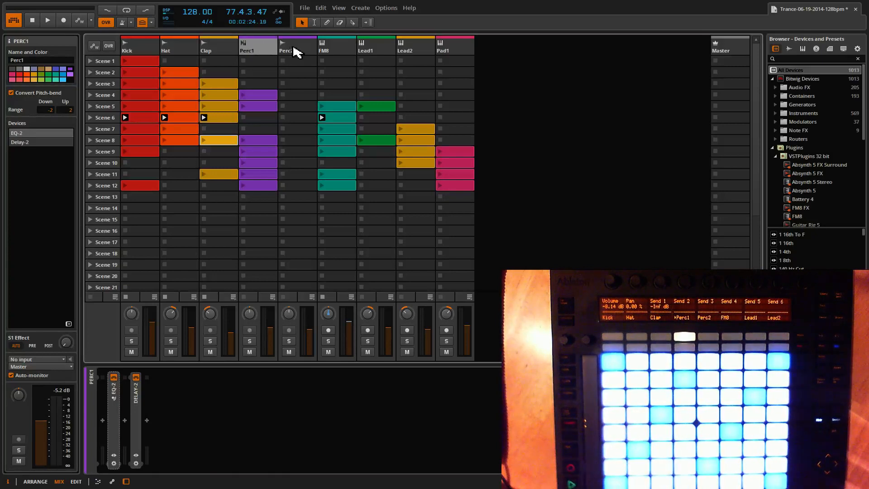
- Select the Kick track to show its EQ-5 and arm Lead2 for recording
left_click(336, 45)
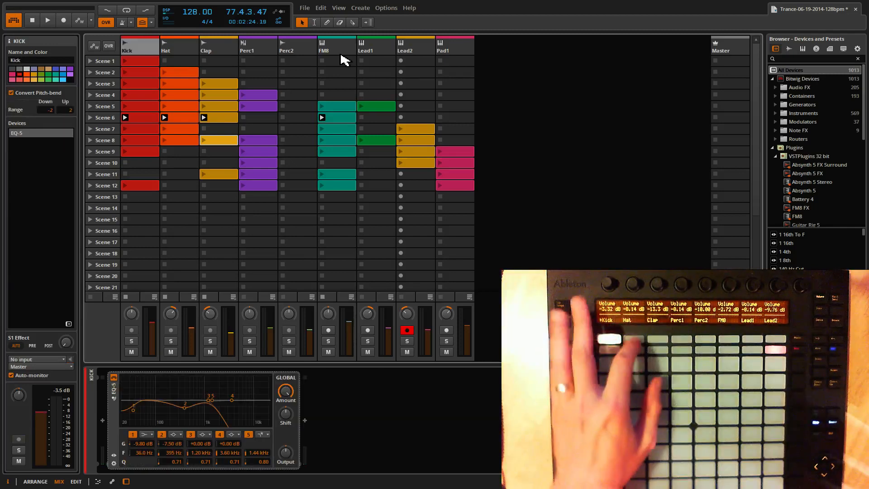
- Select and arm the FM8 track, showing its FM8, EQ-5, Delay-1 and Dynamics devices
left_click(286, 45)
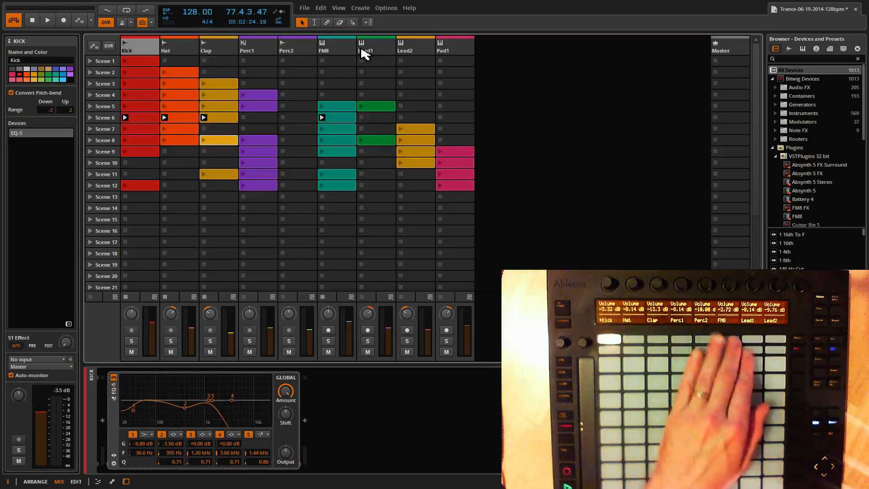
left_click(337, 45)
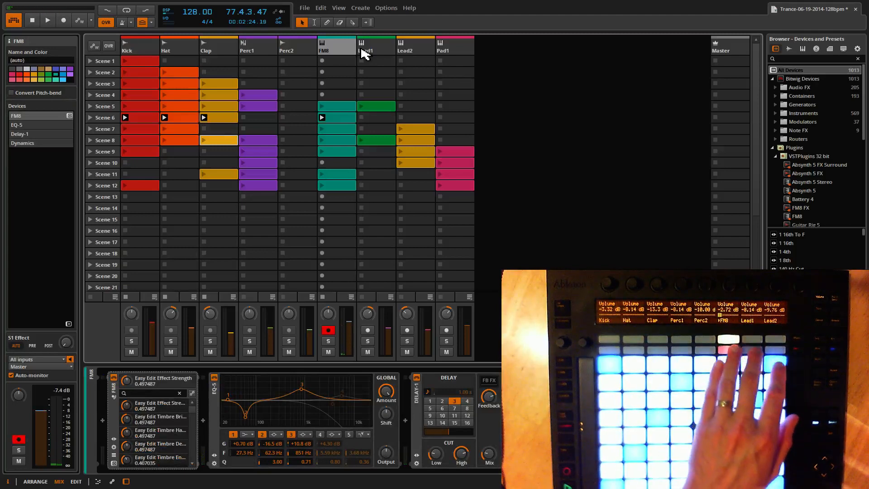
left_click(376, 46)
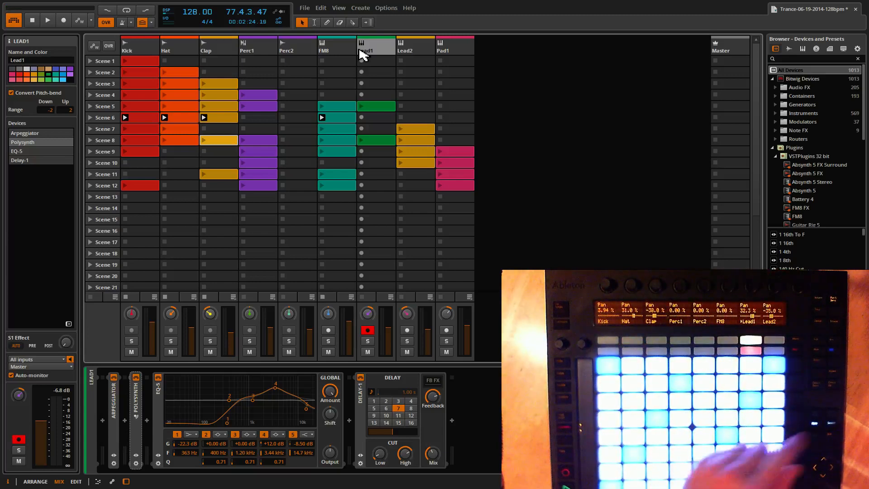
mouse_move(442, 326)
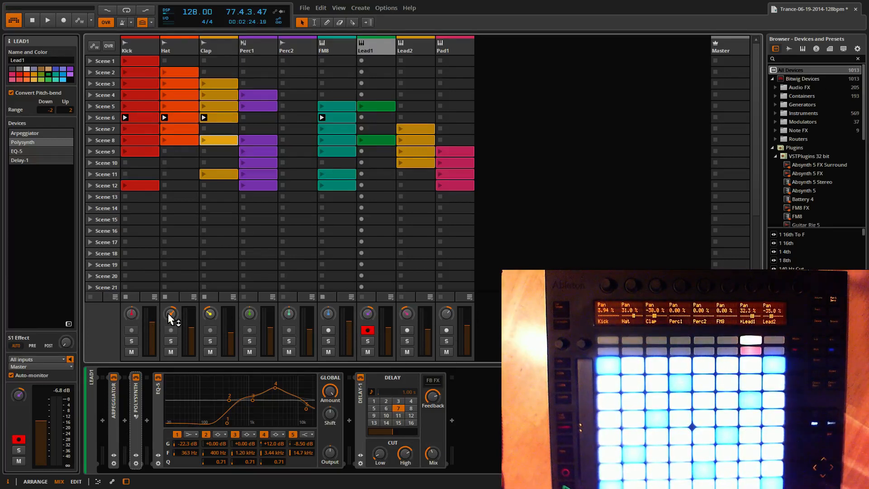
mouse_move(272, 249)
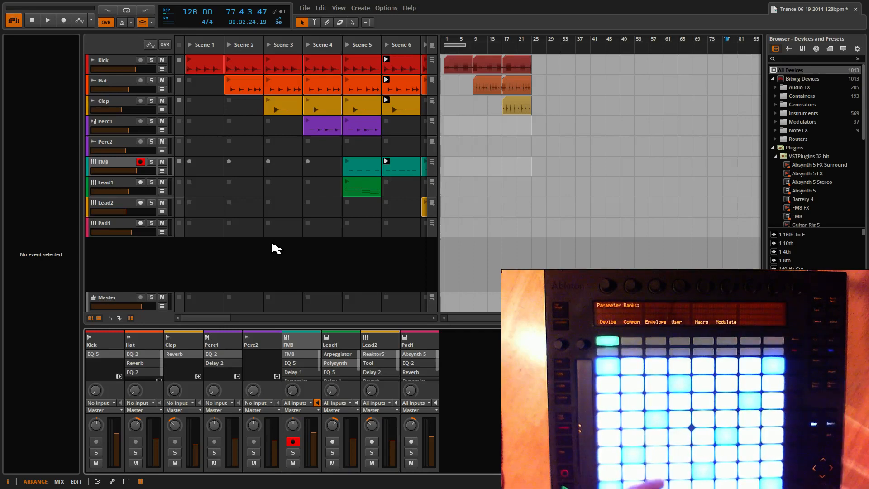
mouse_move(346, 348)
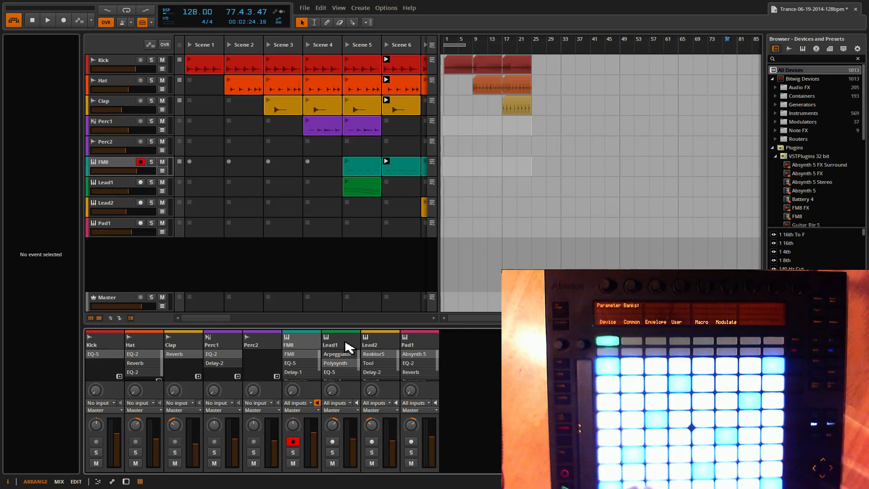
- Select the Lead2 track to list Reaktor5, Tool, Delay-2 and Reverb
left_click(379, 345)
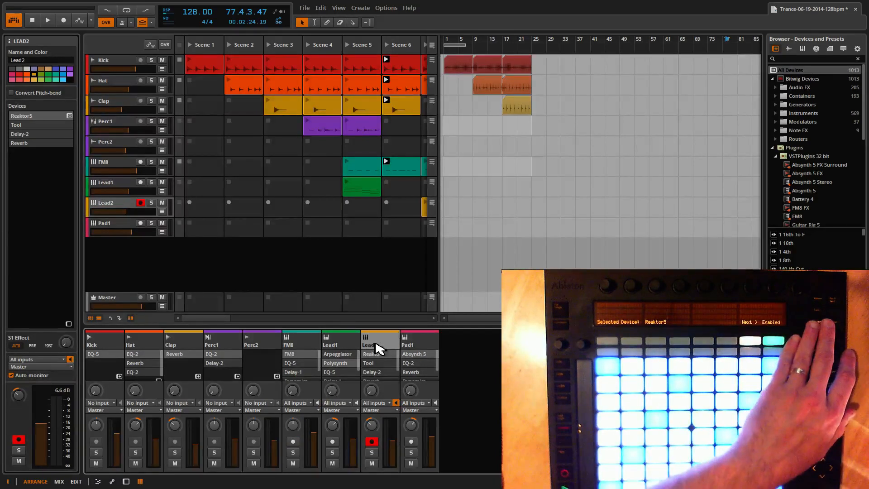
left_click(410, 340)
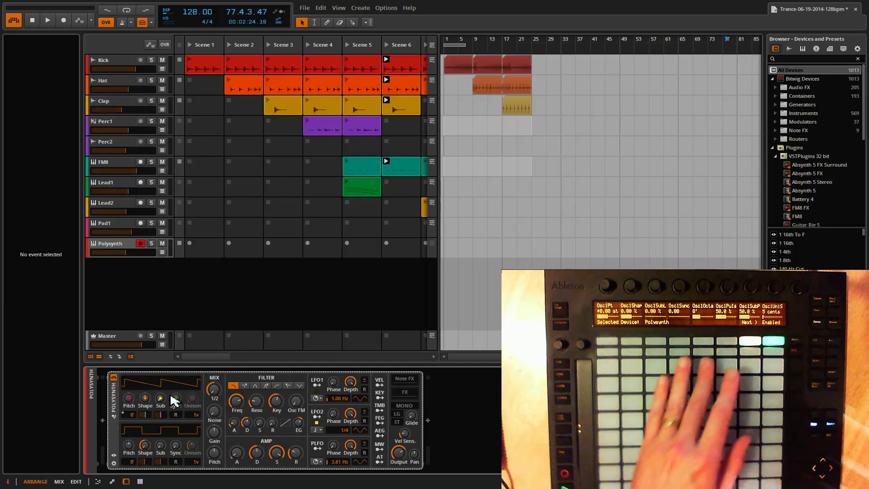
mouse_move(139, 427)
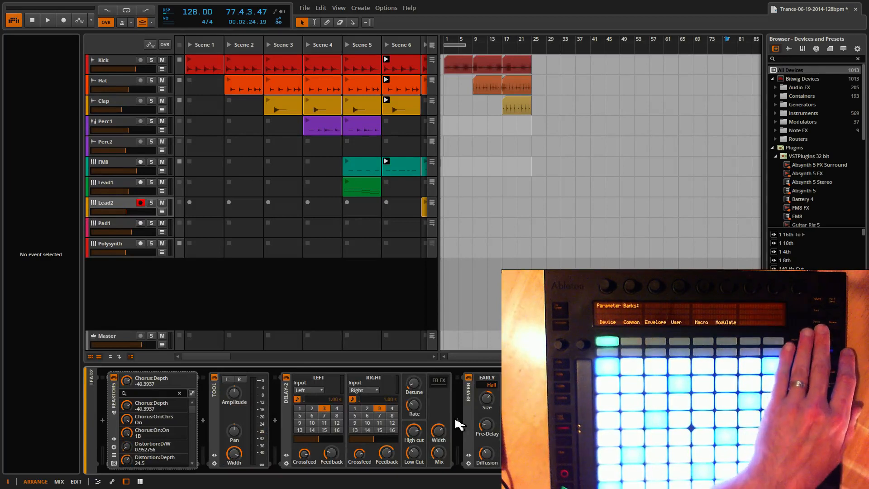
- Add a Filter after the Polysynth synth, then select Kick to show its EQ-5
left_click(109, 244)
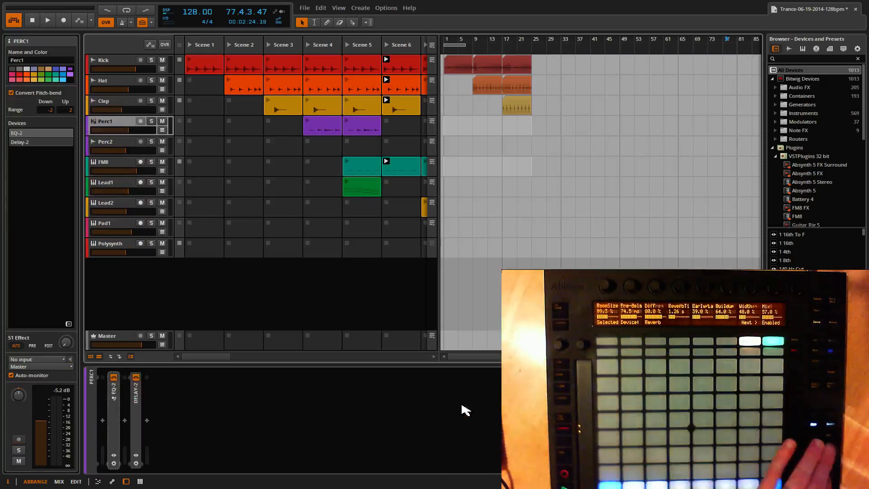
left_click(109, 243)
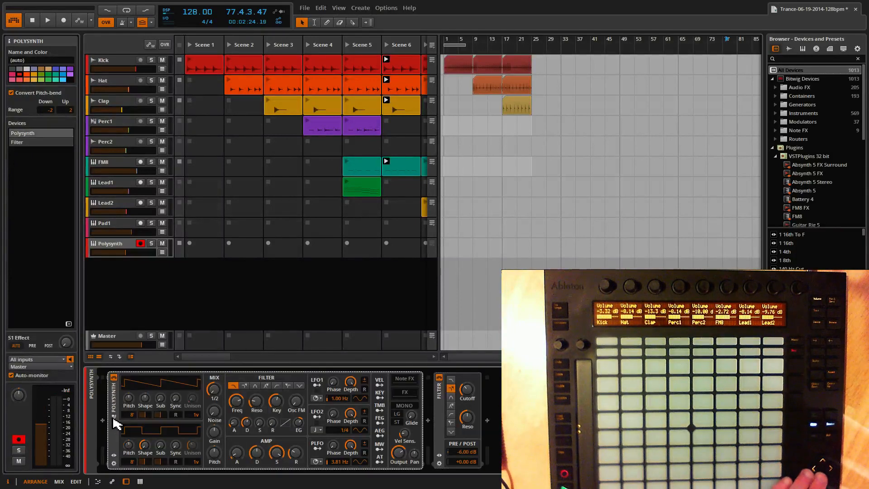
left_click(103, 60)
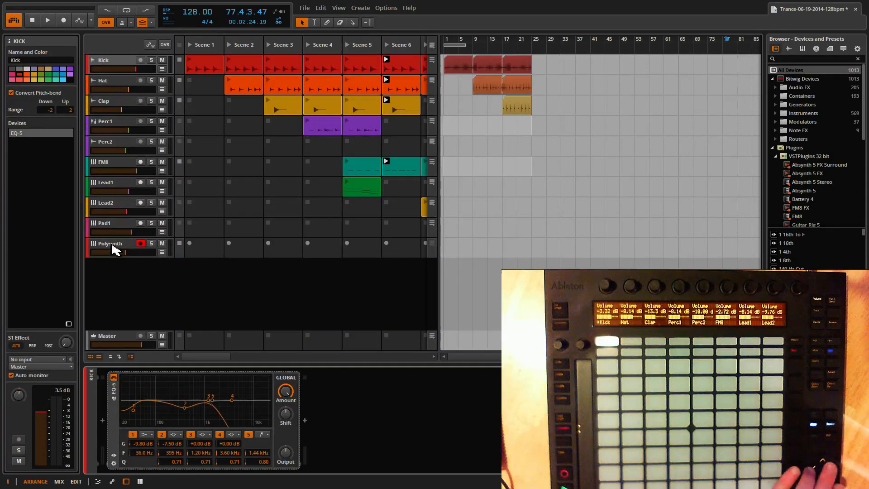
- Select Polysynth and hide the arrangement timeline so the launcher shows Scenes 1–14
left_click(109, 244)
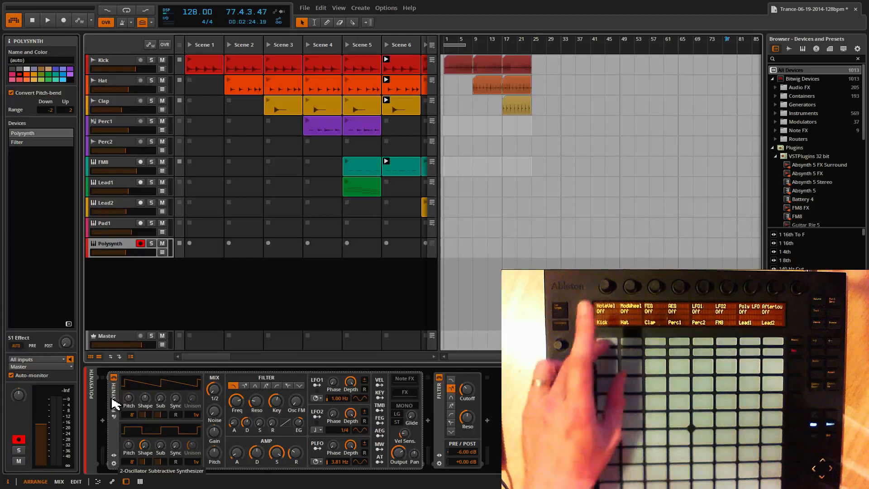
left_click(103, 60)
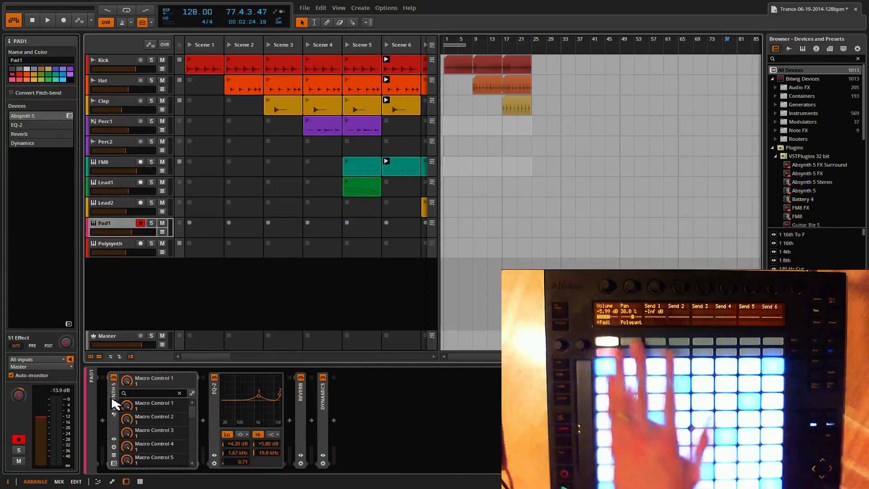
left_click(109, 244)
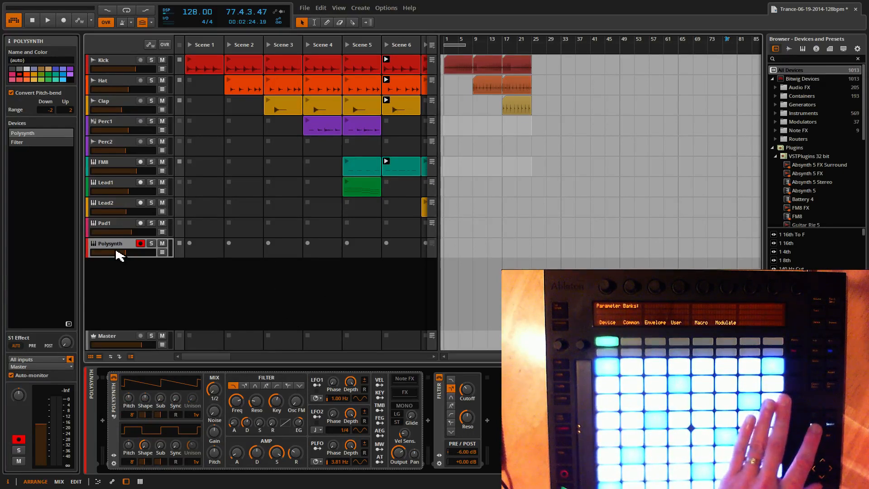
left_click(48, 20)
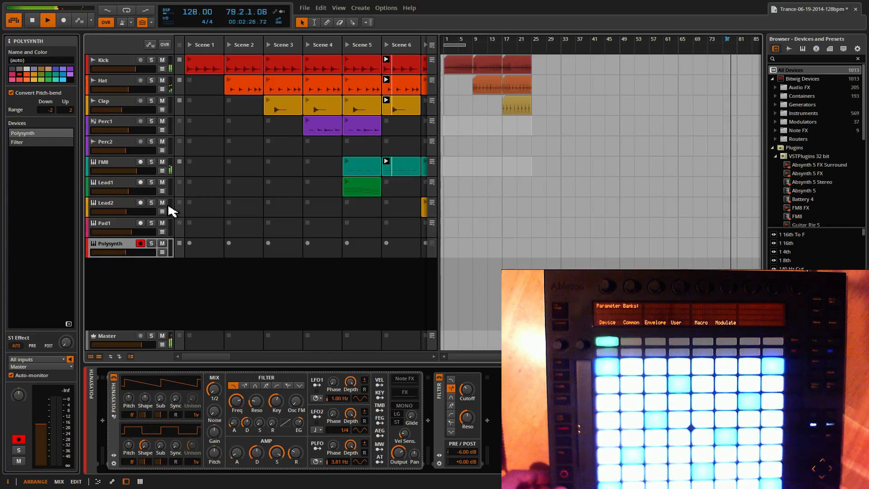
left_click(63, 21)
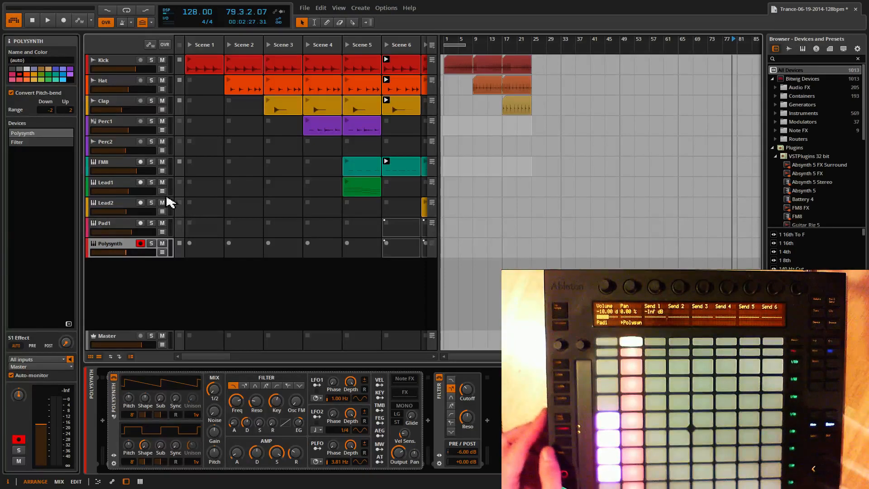
mouse_move(100, 476)
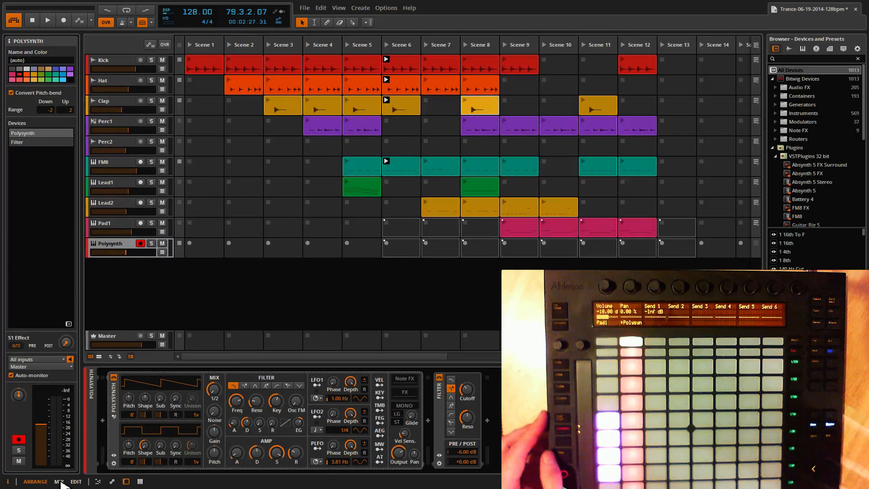
- Switch to the Mix view and create a red Polysynth clip in Scene 6
left_click(60, 481)
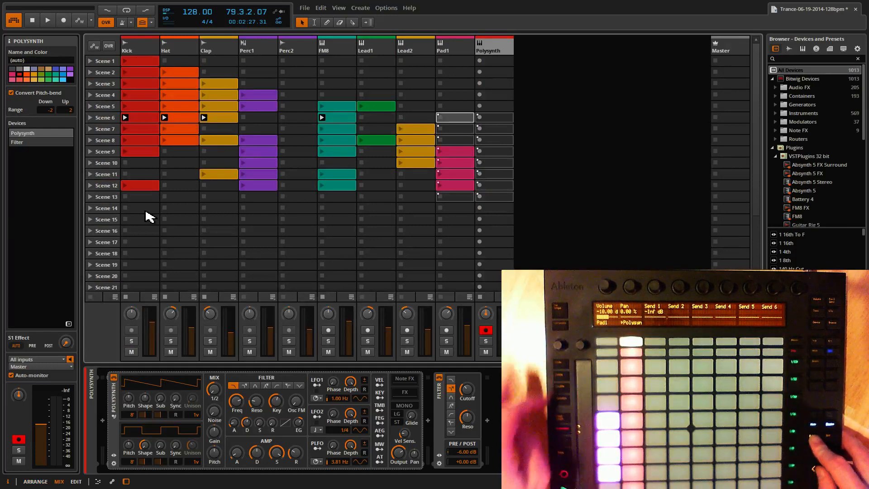
left_click(47, 20)
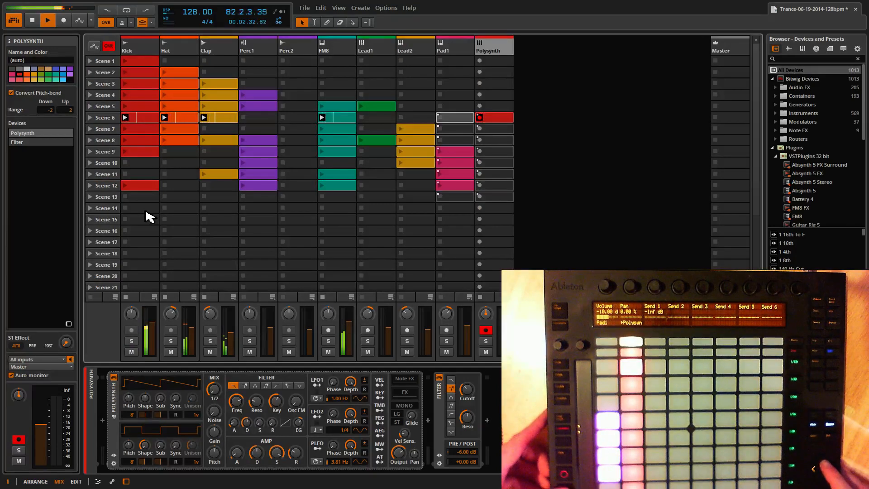
left_click(47, 20)
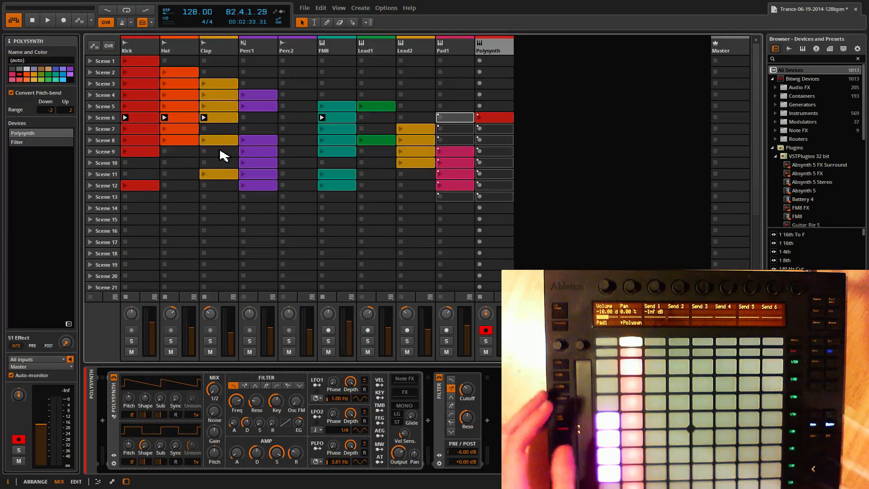
left_click(140, 186)
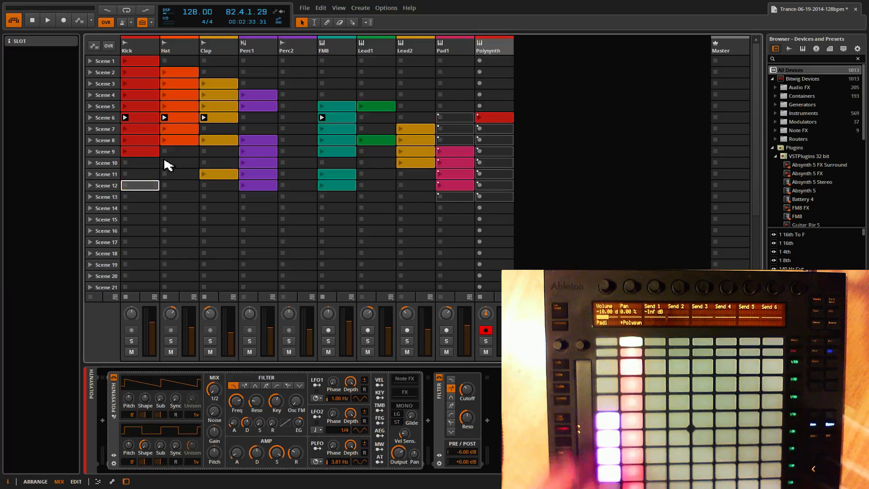
mouse_move(128, 259)
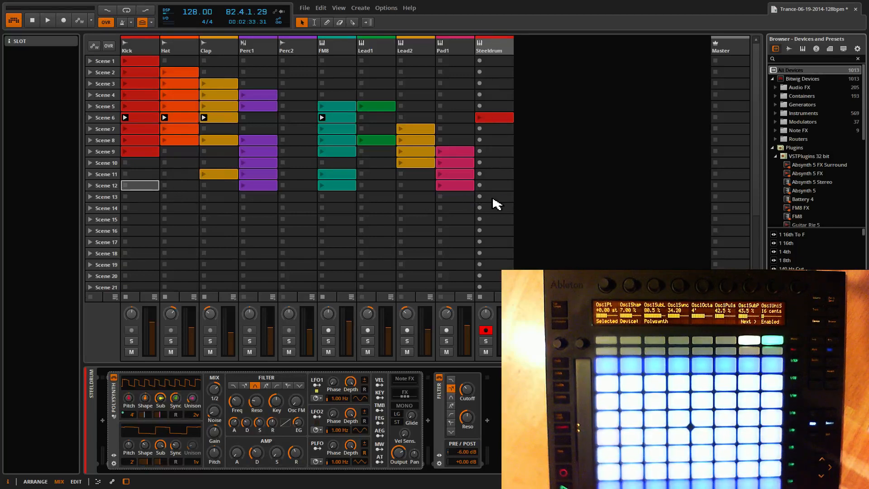
- Create a red Steeldrum clip in Scene 1 with seven step-sequenced notes and start playback
left_click(494, 60)
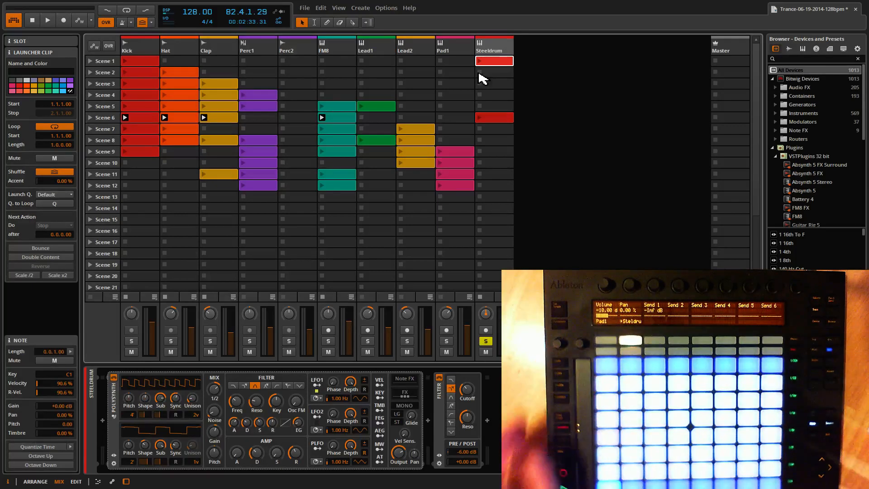
left_click(47, 21)
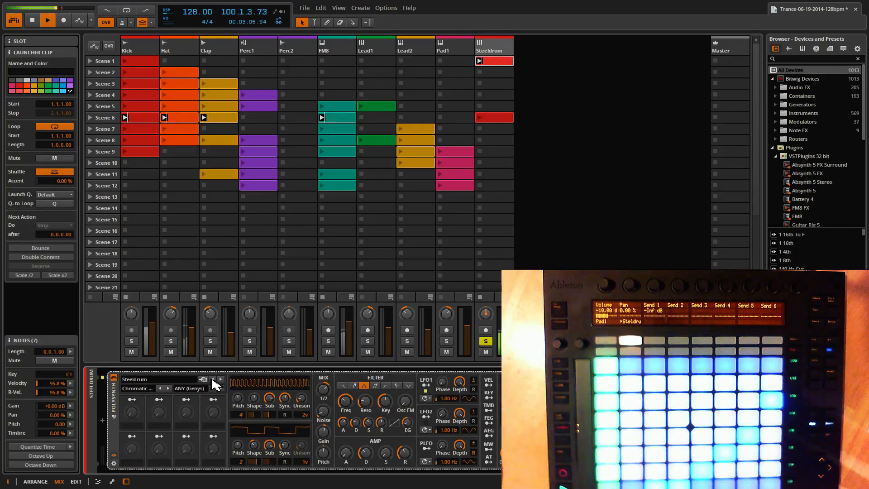
- Load the Bass 1 preset, sequence ten notes in the Scene 1 clip, and play it
left_click(138, 388)
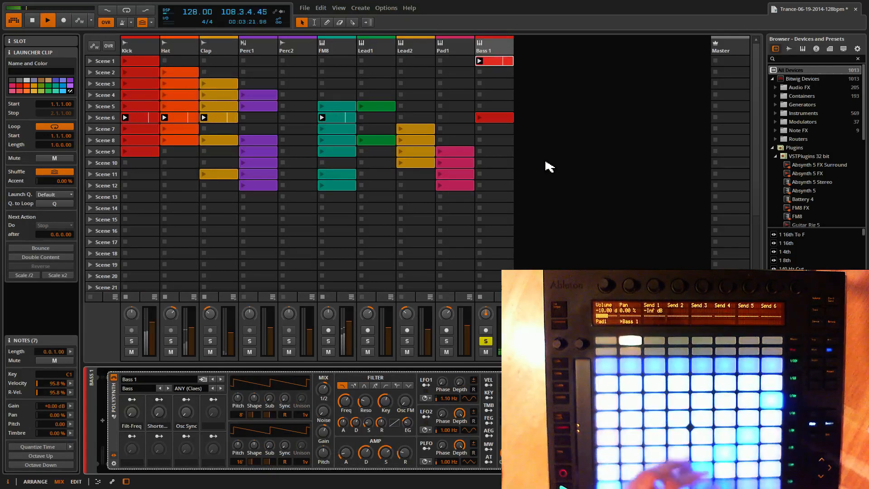
mouse_move(568, 164)
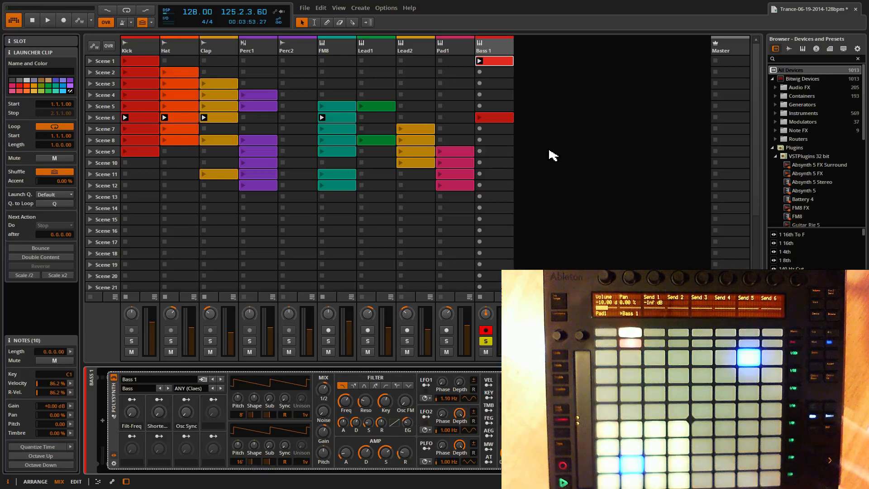
left_click(47, 20)
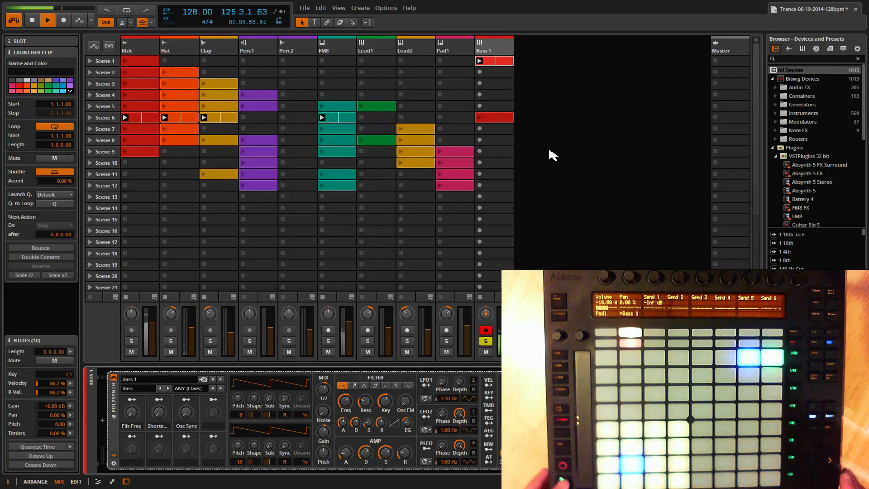